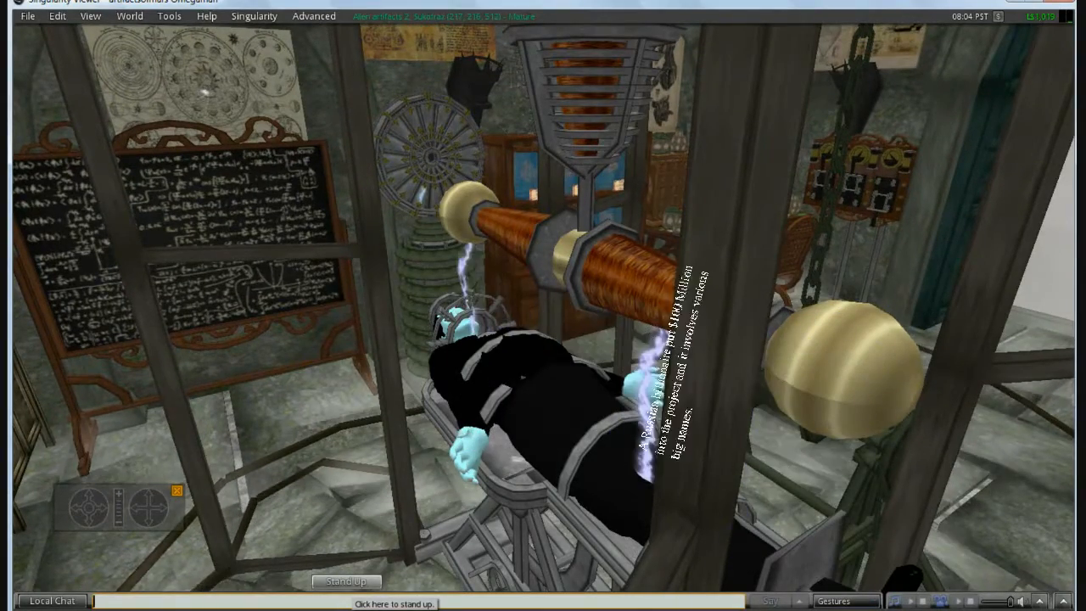
Scroll the Seeker article to its headline "Is Hawking's Interstellar 'Starshot' Possible?" and lead image.
left_click(346, 580)
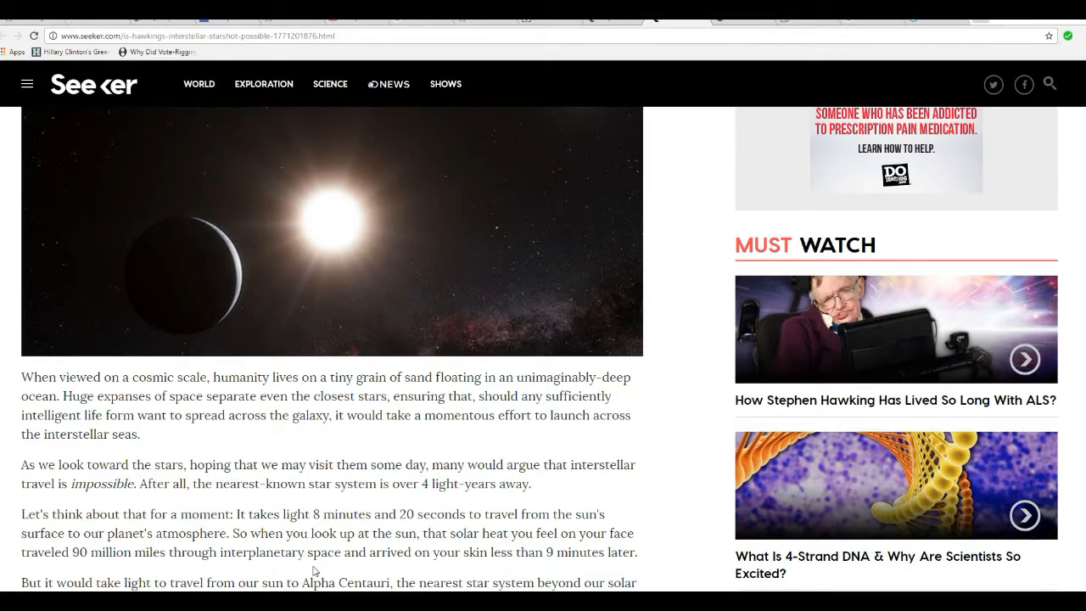
scroll("down", 3)
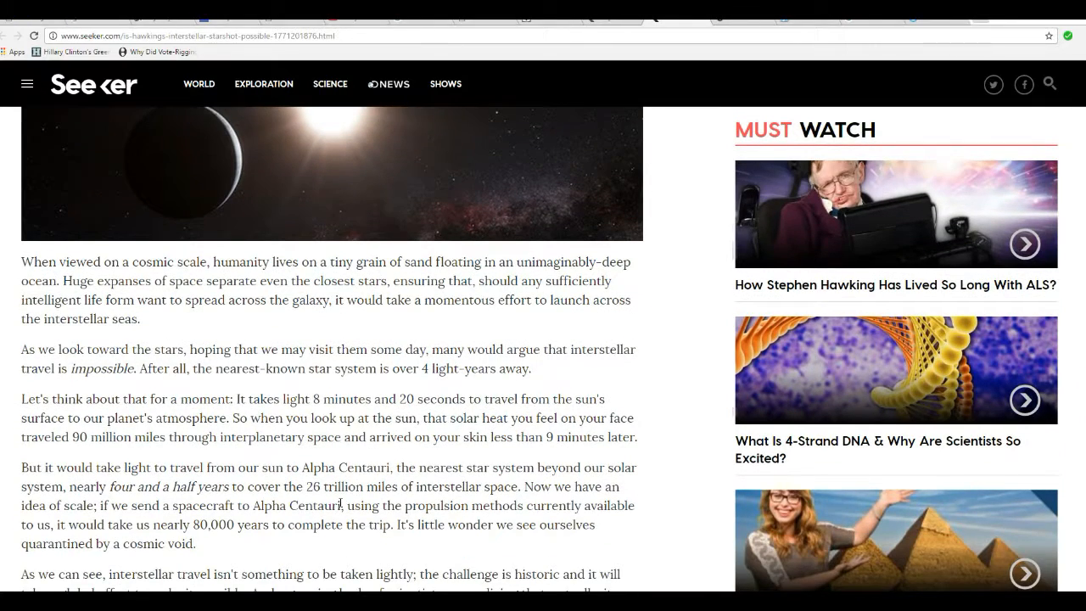
scroll("up", 3)
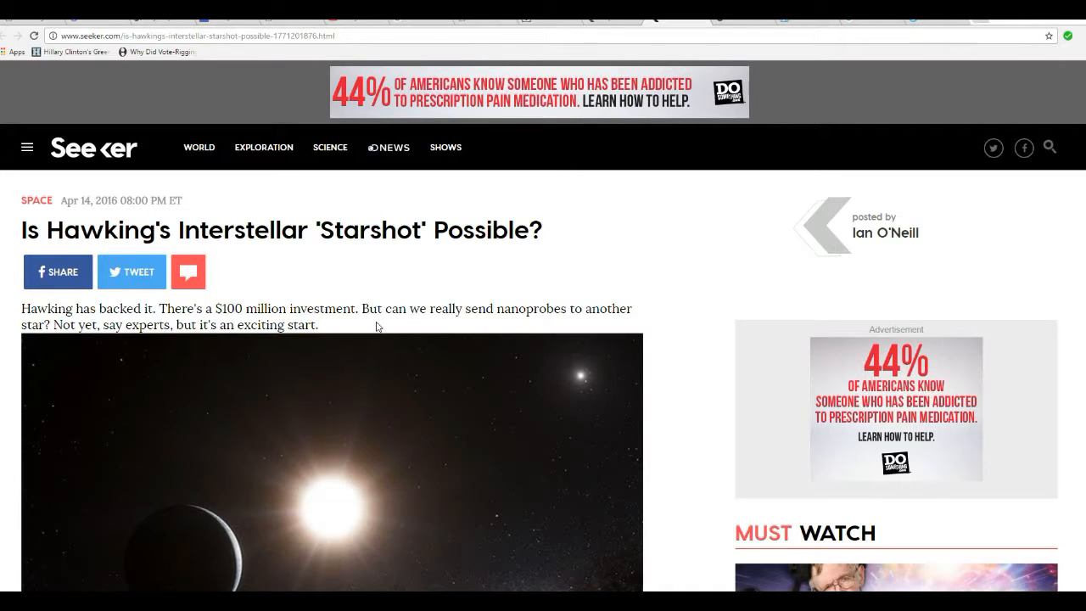
mouse_move(383, 325)
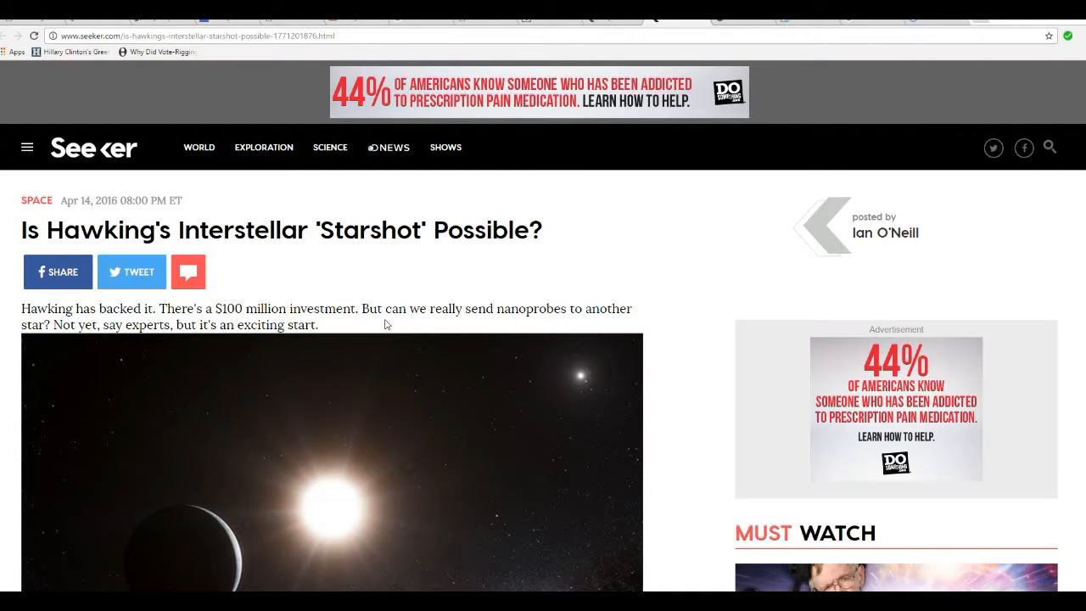
mouse_move(356, 333)
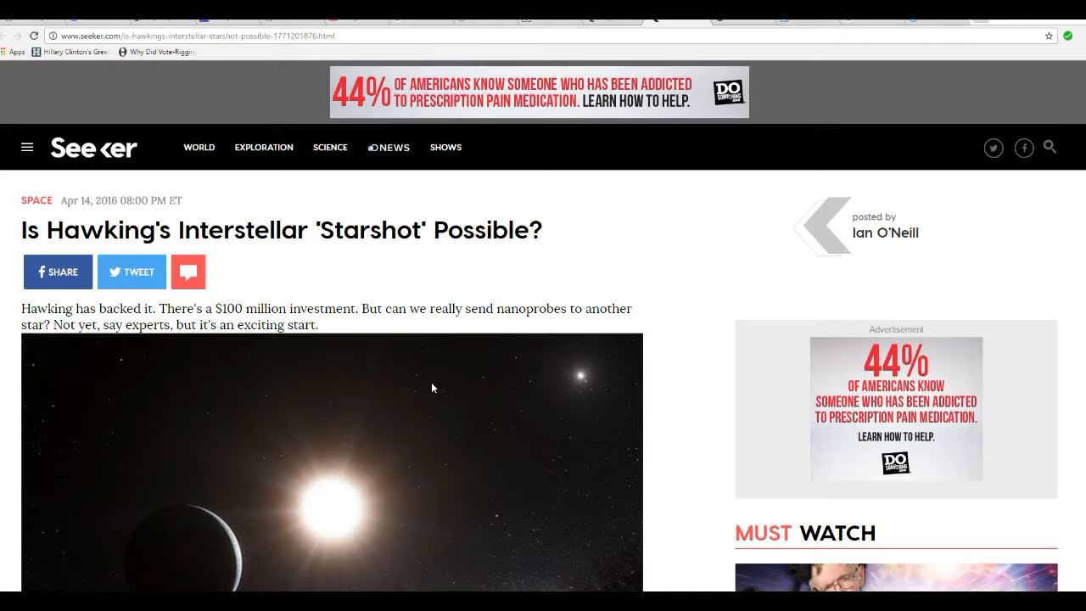
scroll("down", 3)
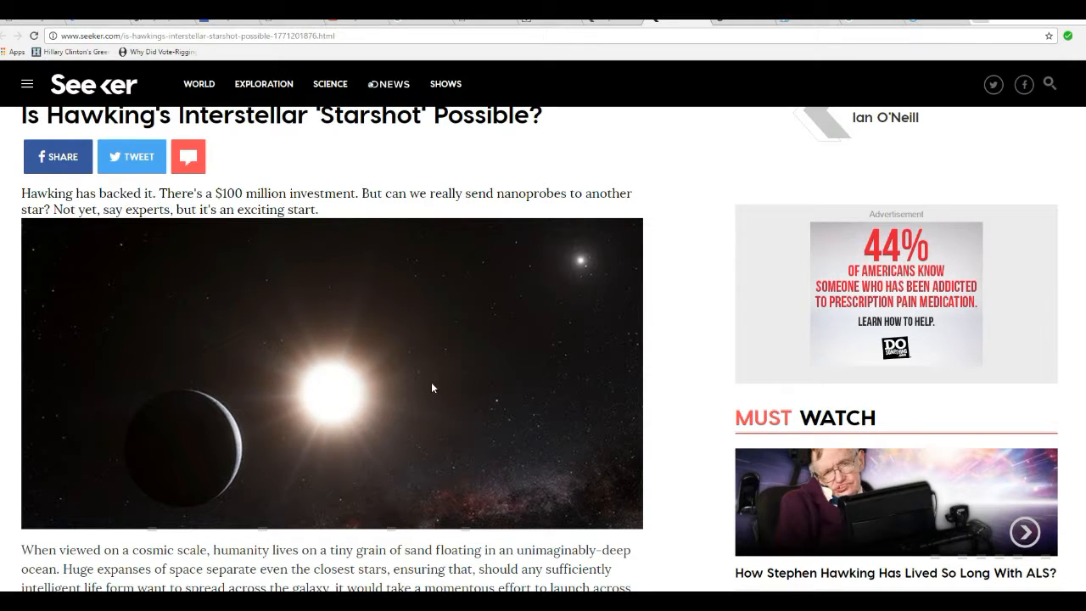
Scroll down to the opening paragraphs on how long reaching Alpha Centauri would take.
scroll("down", 3)
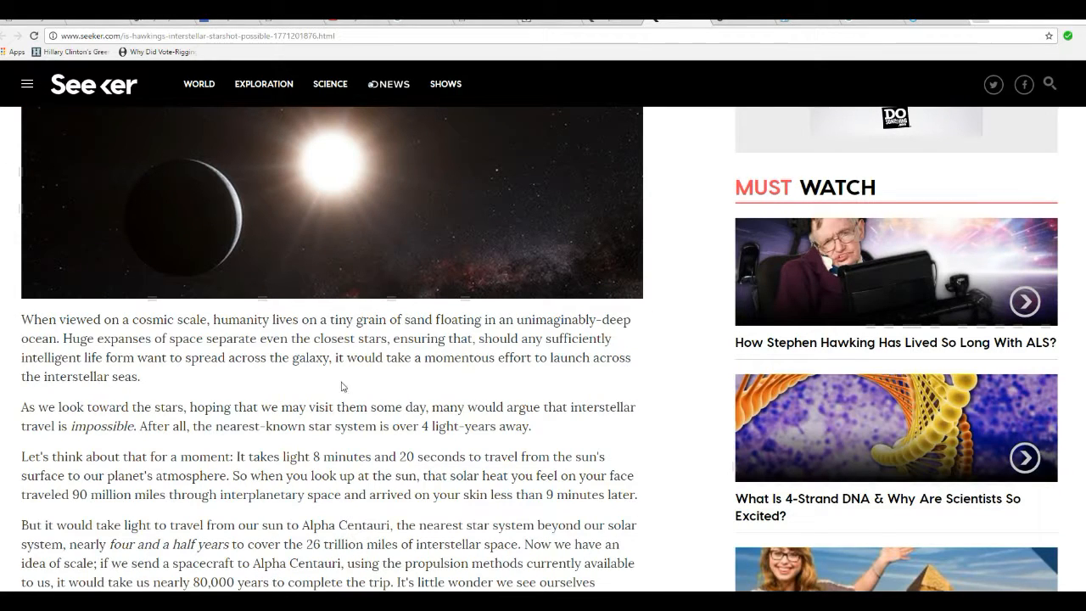
mouse_move(357, 380)
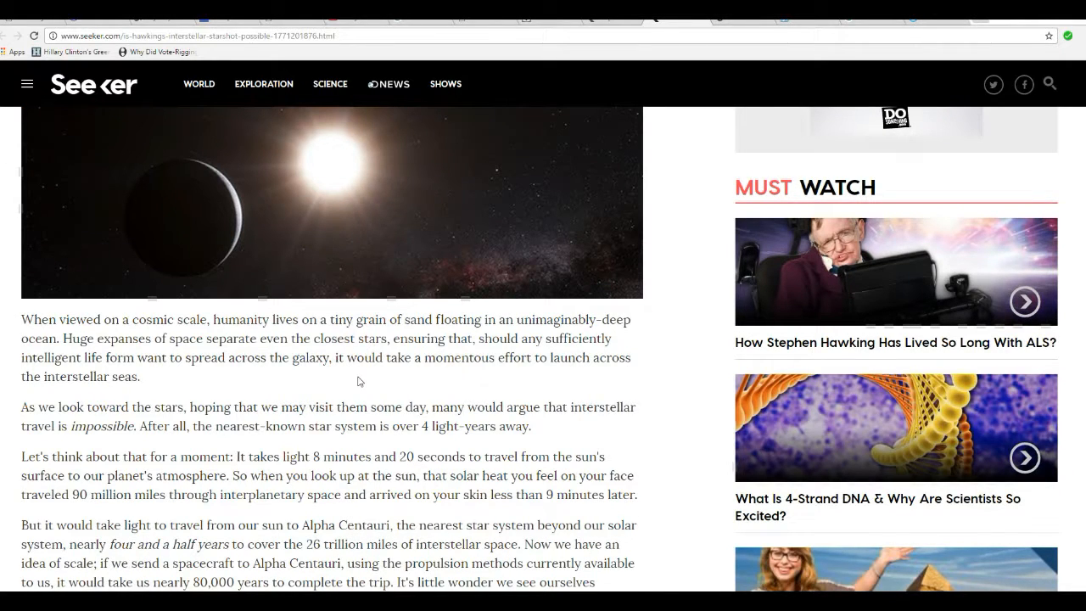
mouse_move(394, 375)
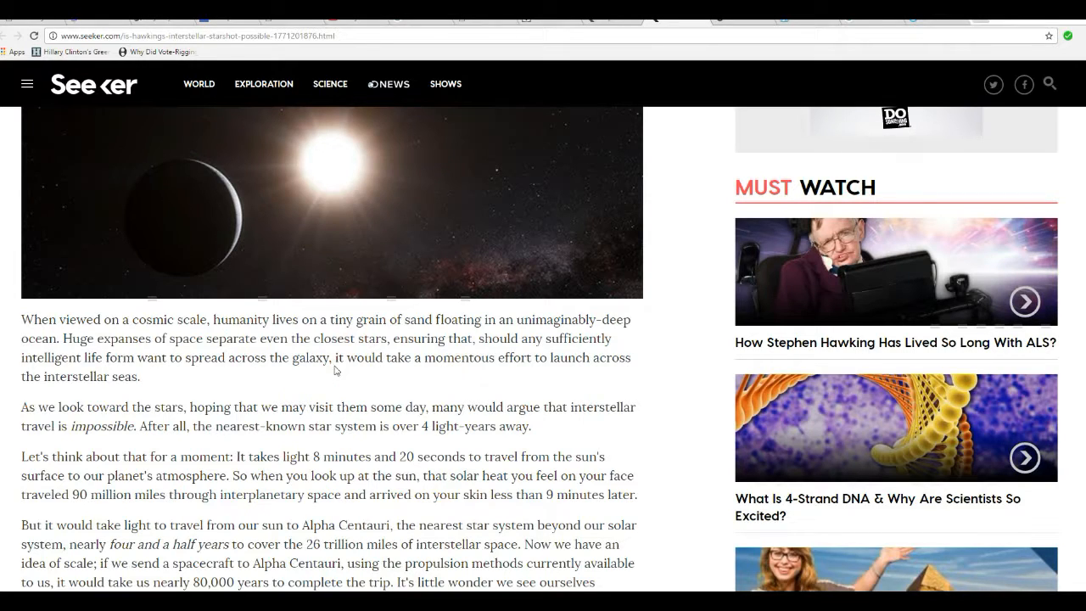
mouse_move(344, 379)
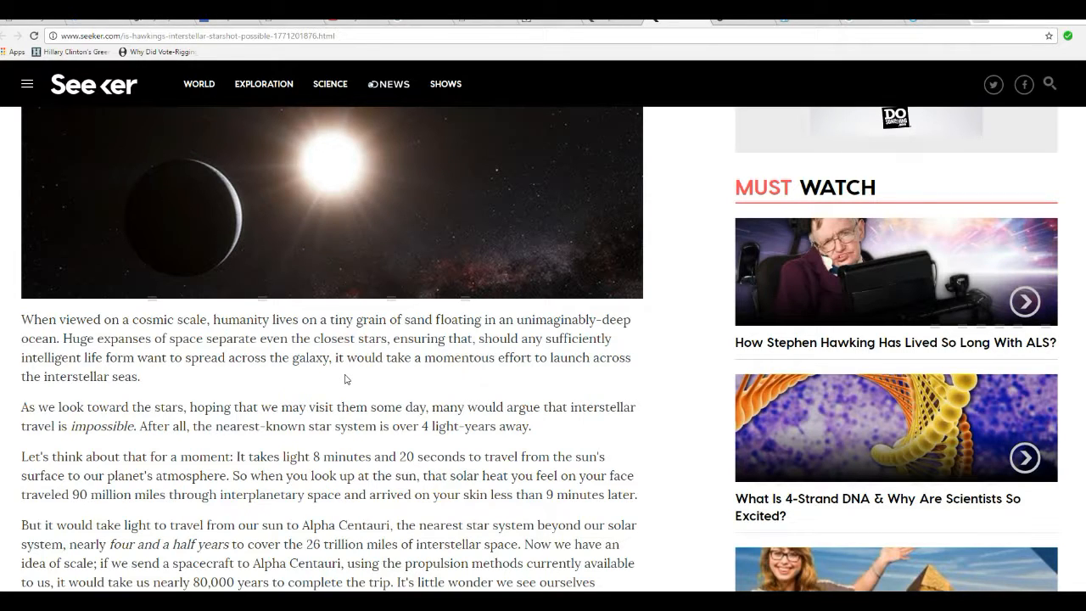
mouse_move(357, 369)
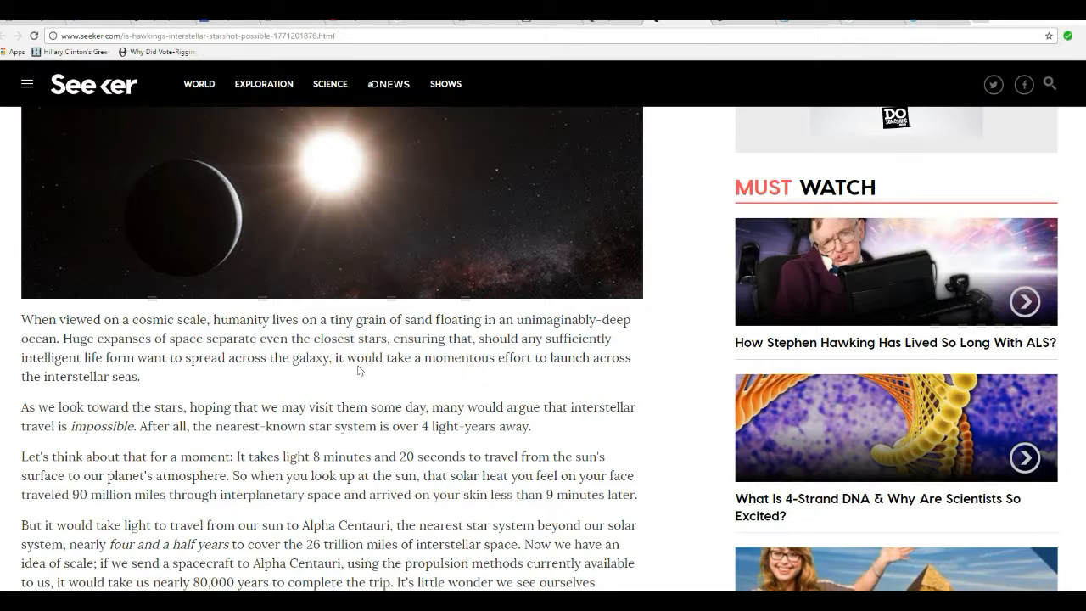
mouse_move(348, 372)
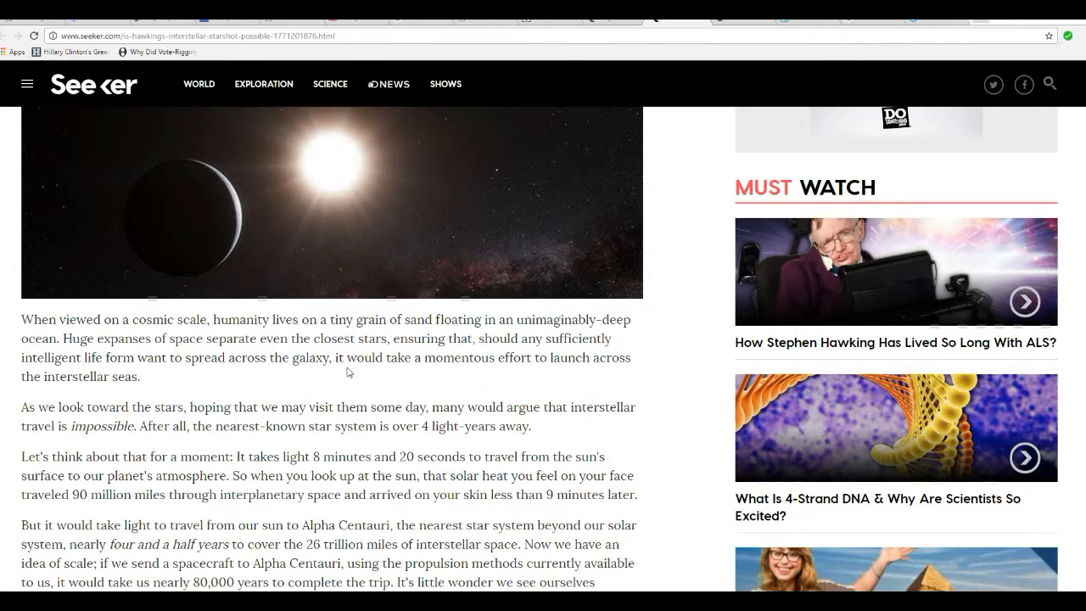
mouse_move(336, 379)
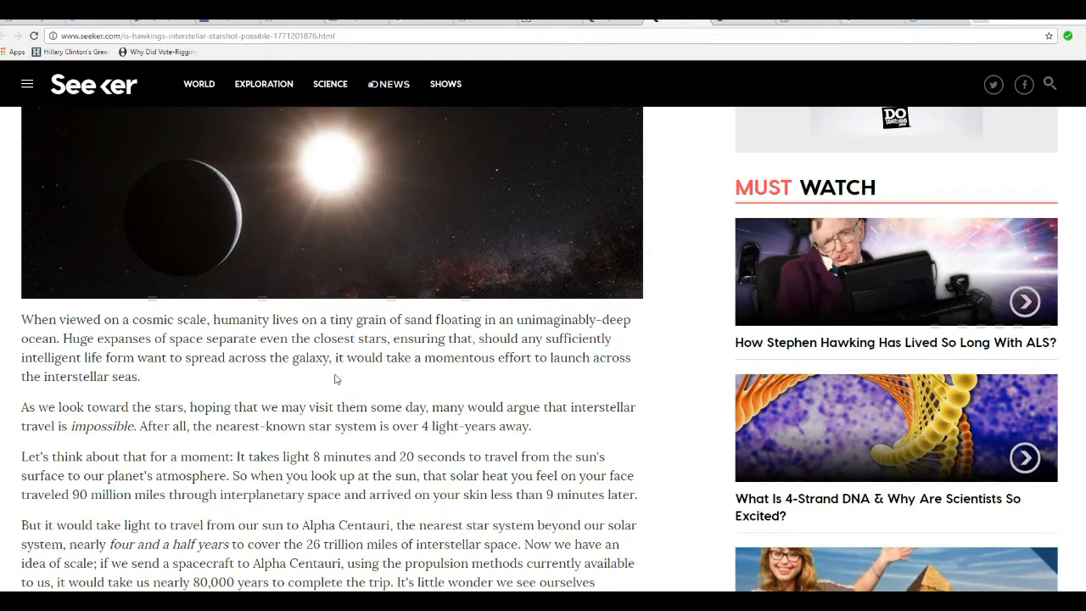
mouse_move(356, 387)
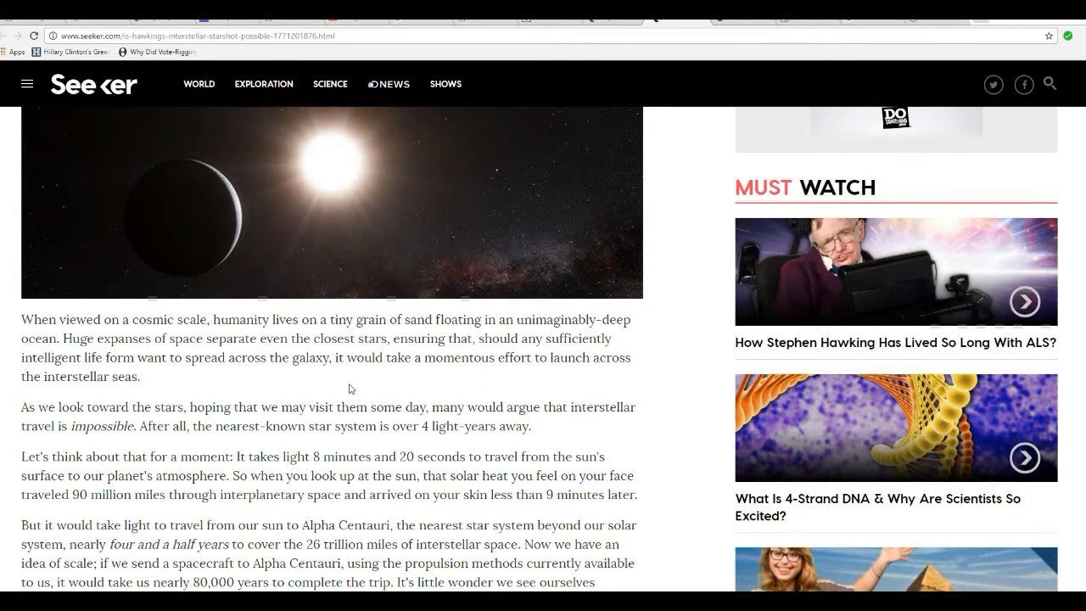
scroll("down", 3)
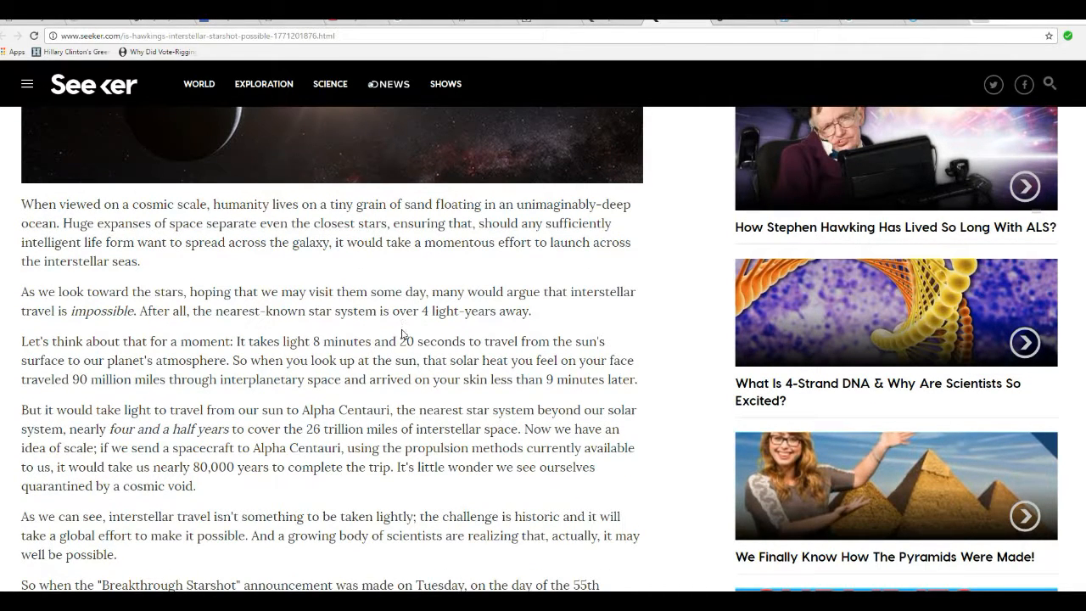
mouse_move(387, 332)
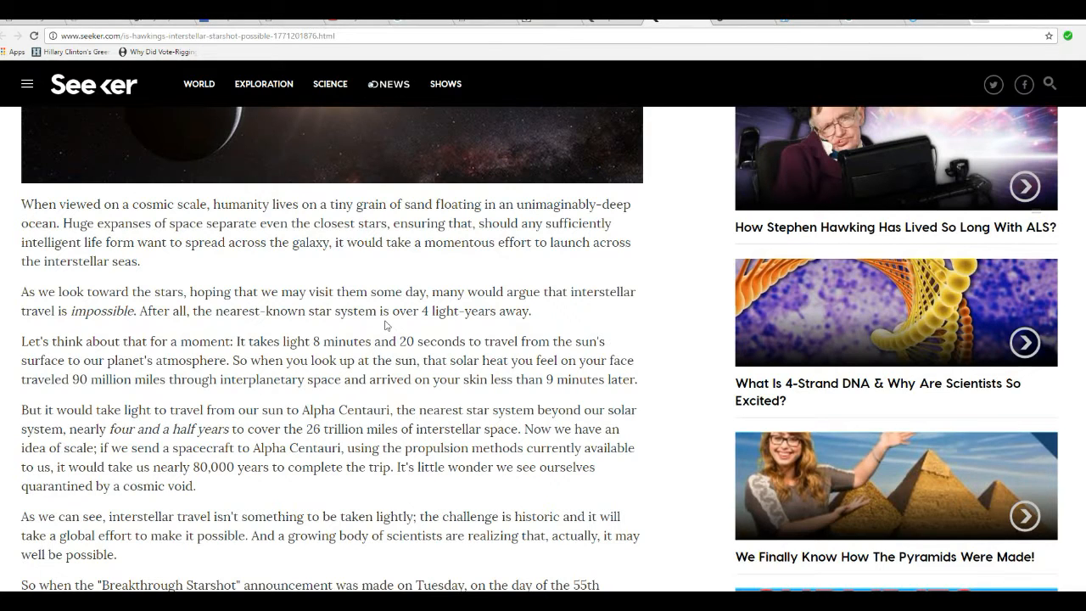
Scroll down to the paragraph on Hawking, Yuri Milner's $100 million pledge and Zuckerberg.
scroll("down", 3)
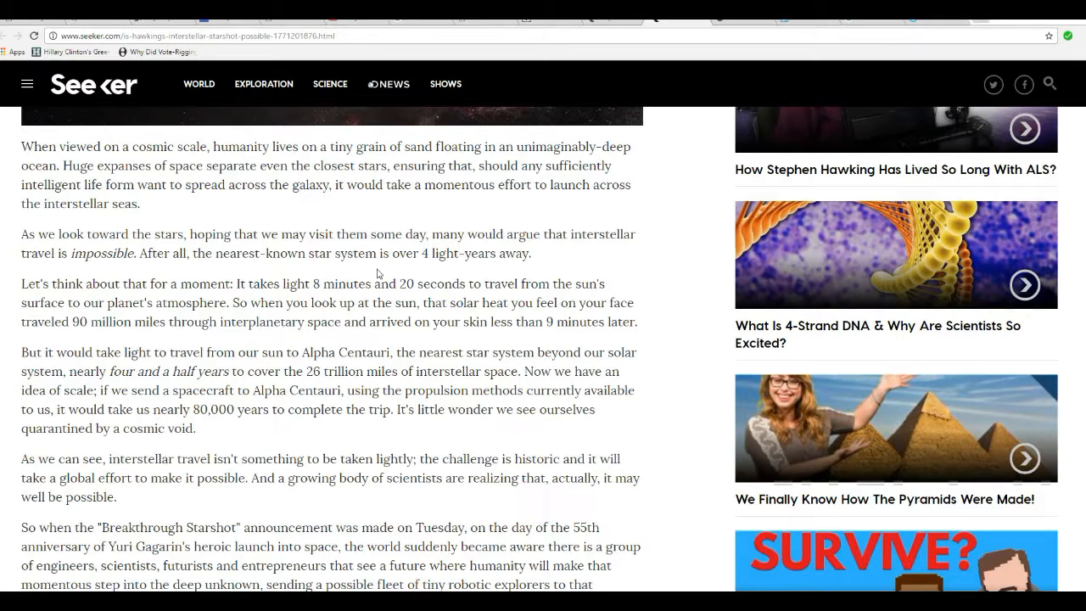
mouse_move(295, 346)
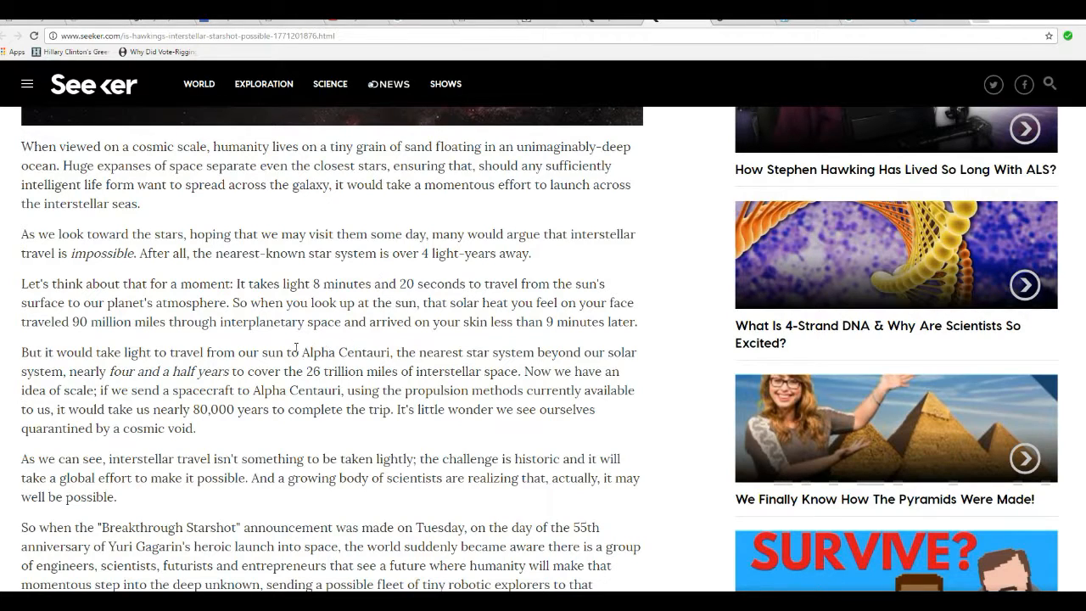
mouse_move(273, 338)
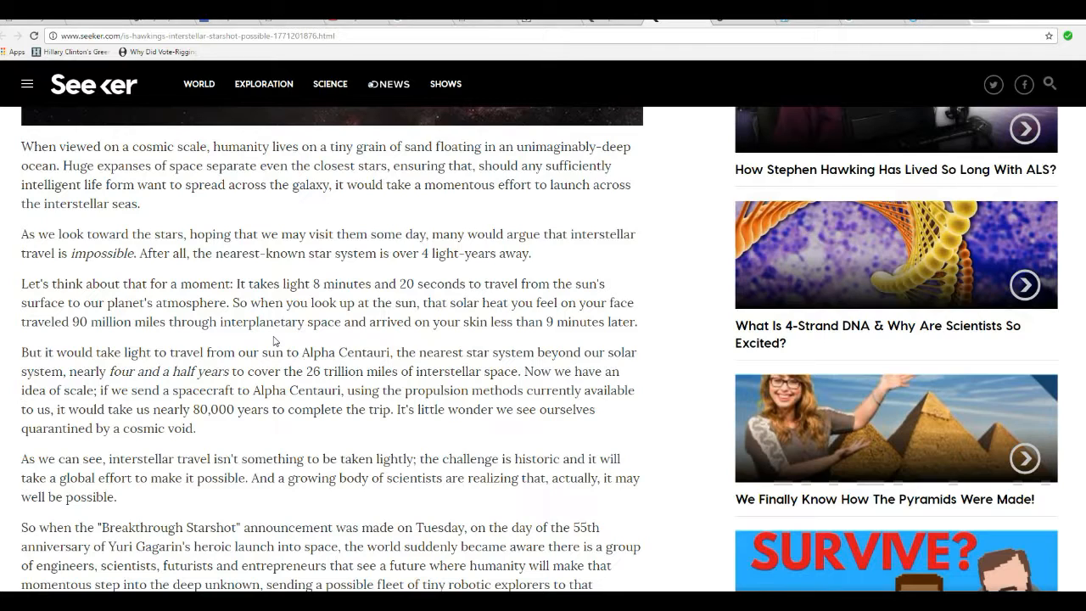
mouse_move(306, 336)
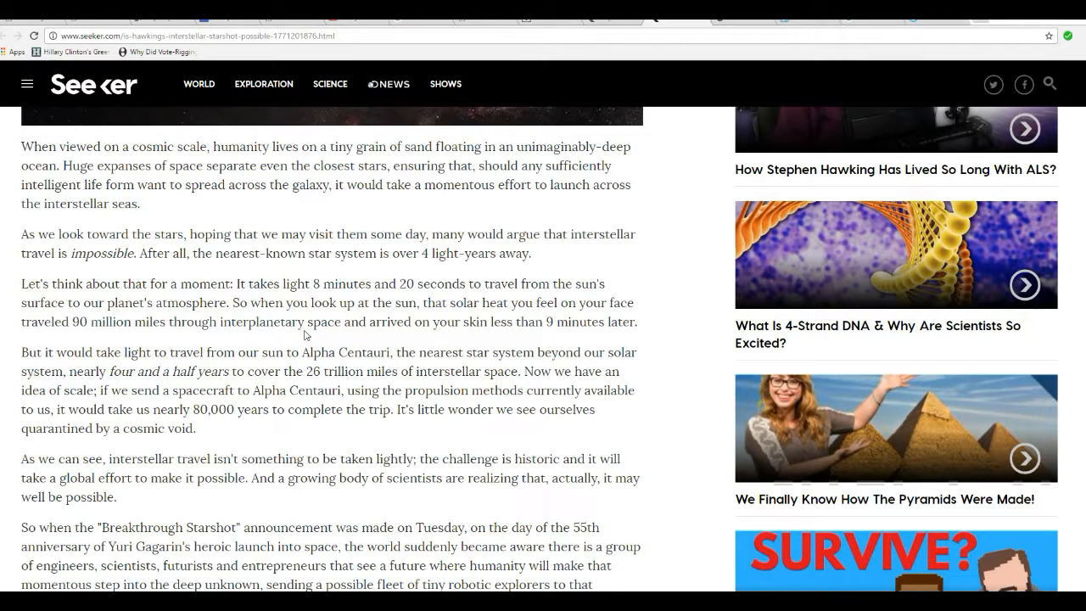
mouse_move(315, 350)
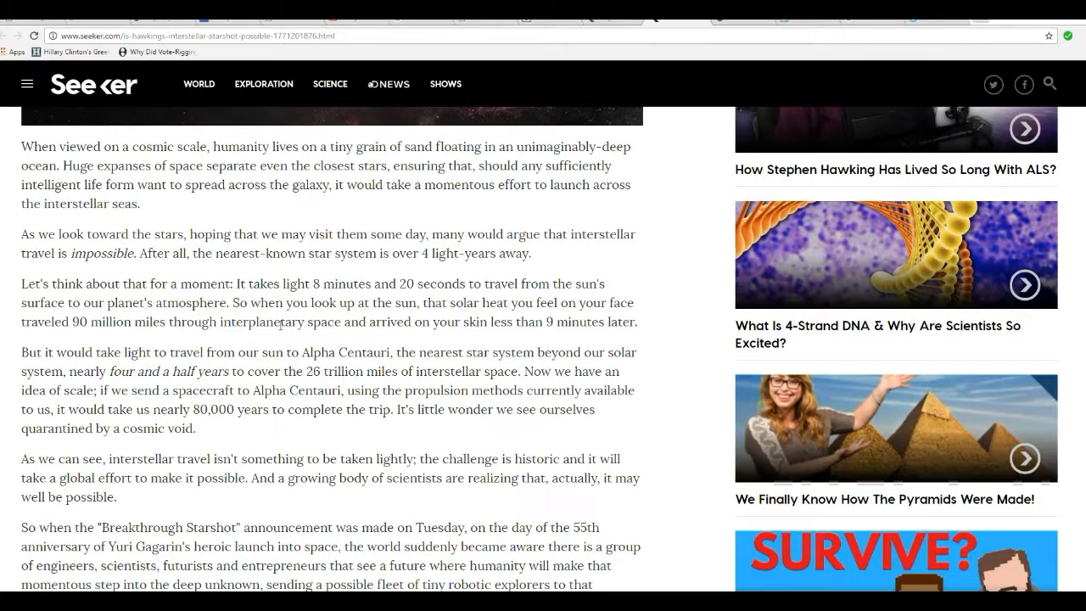
scroll("down", 3)
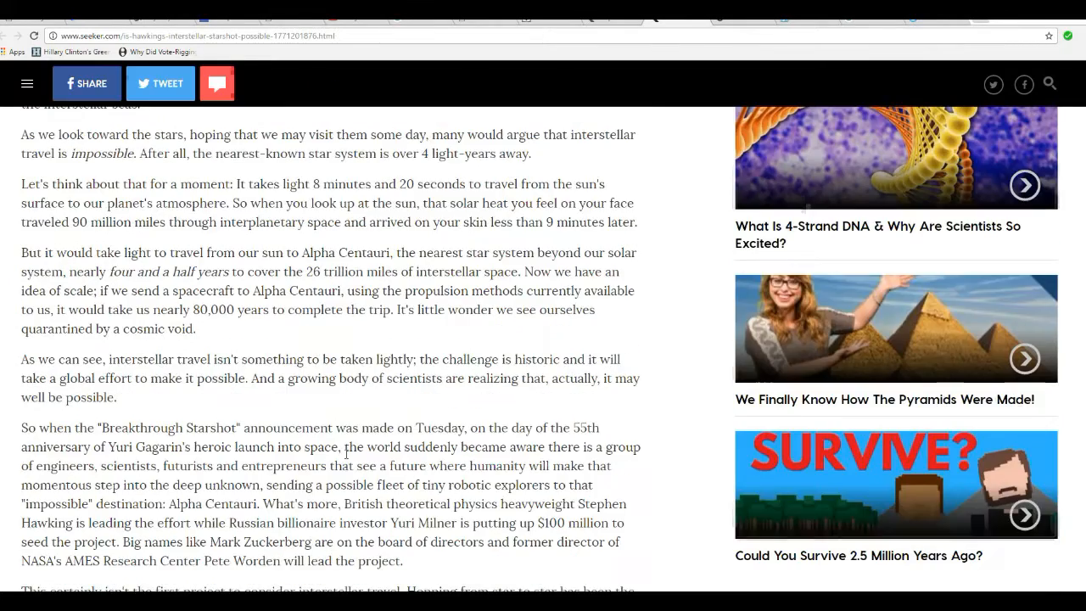
Scroll down to the paragraph on the British Interplanetary Society's Project Daedalus.
scroll("down", 3)
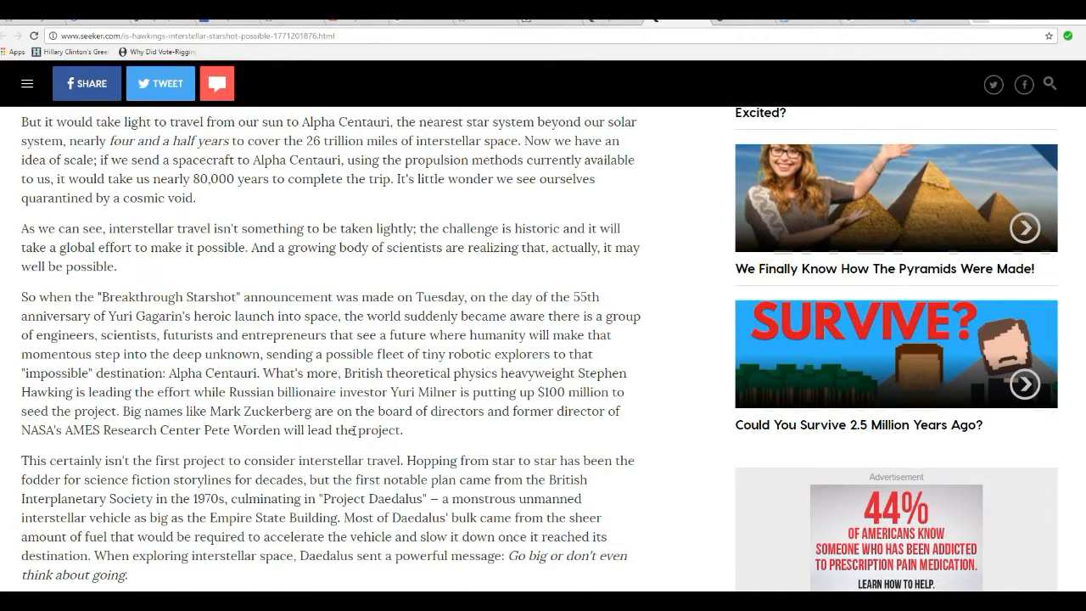
mouse_move(406, 428)
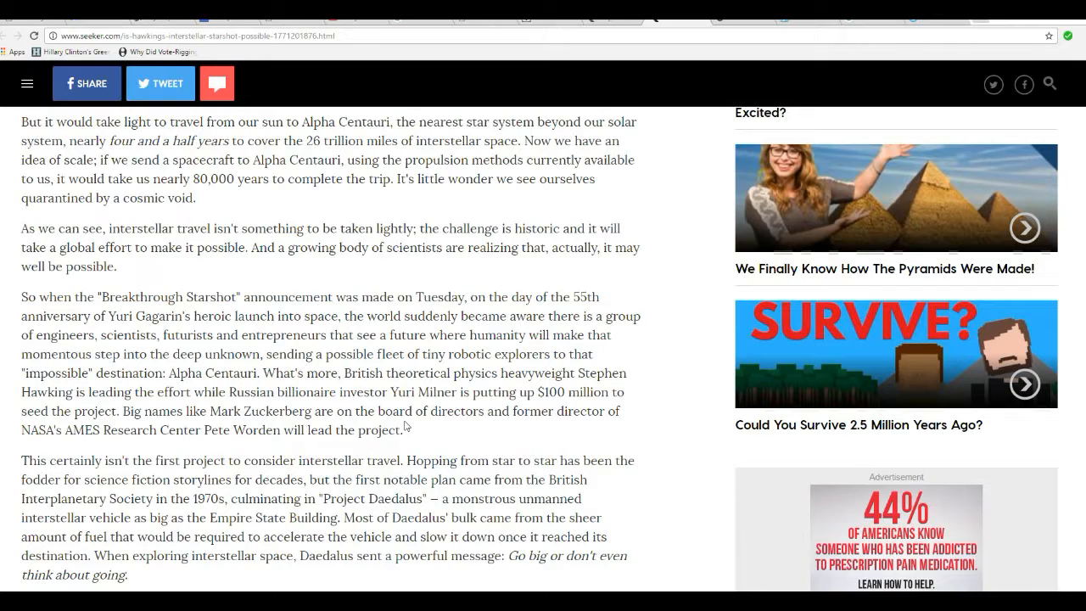
mouse_move(448, 441)
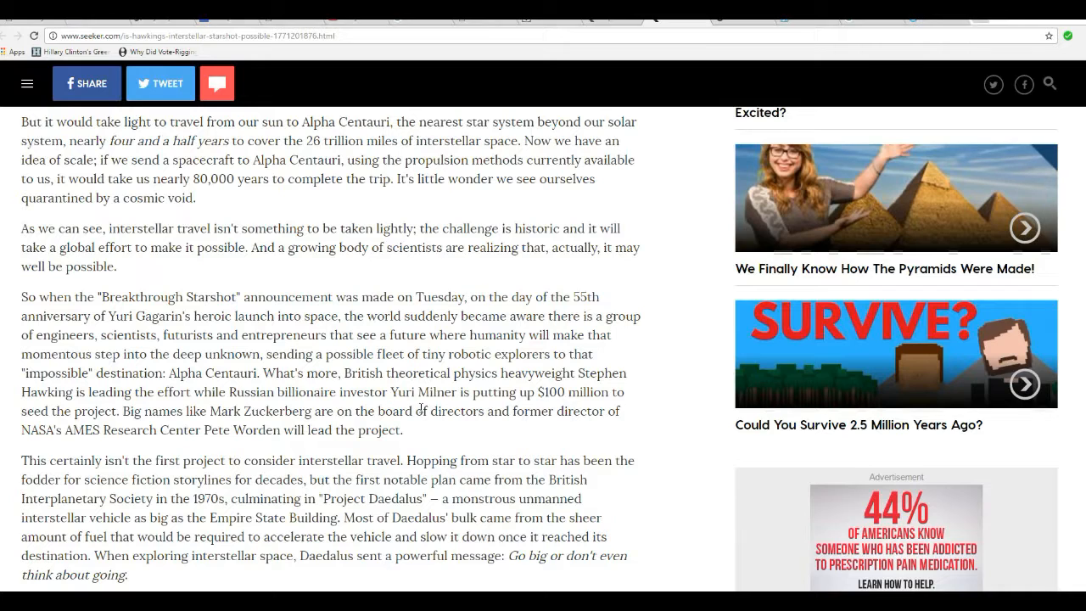
mouse_move(445, 427)
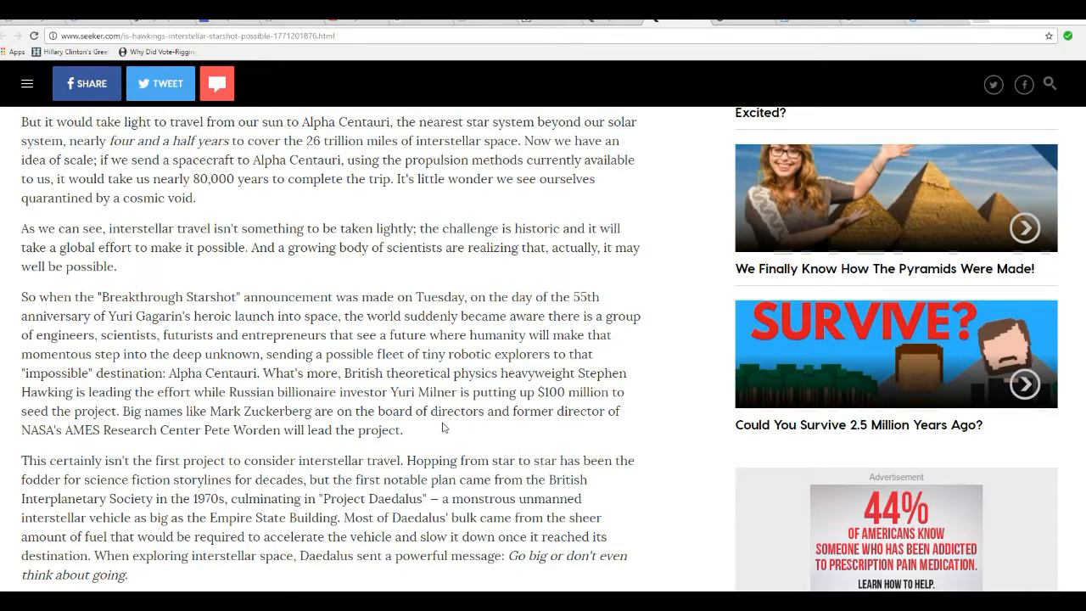
mouse_move(427, 433)
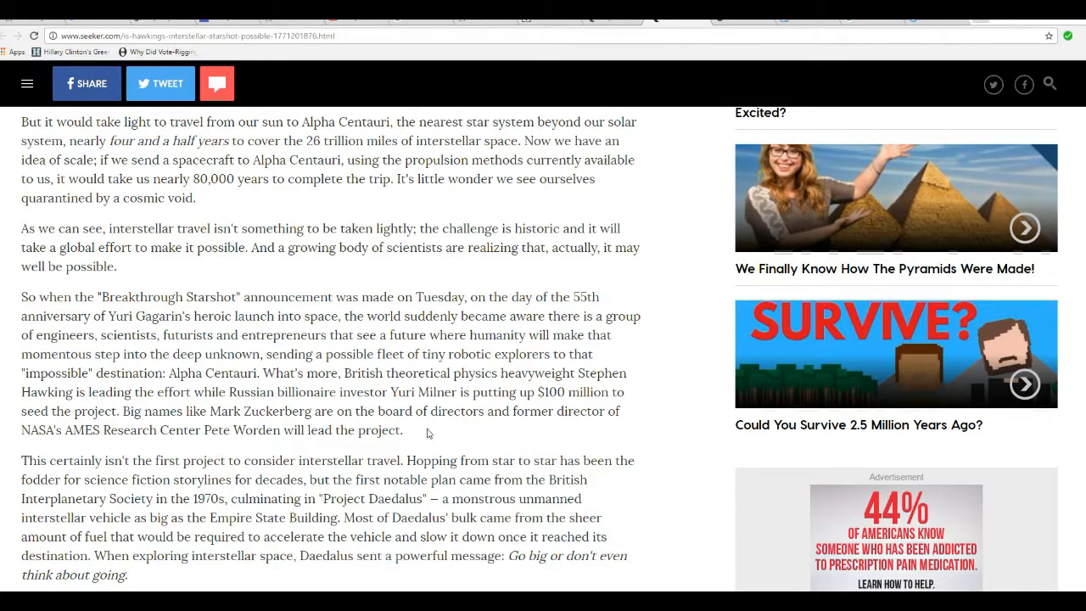
mouse_move(465, 428)
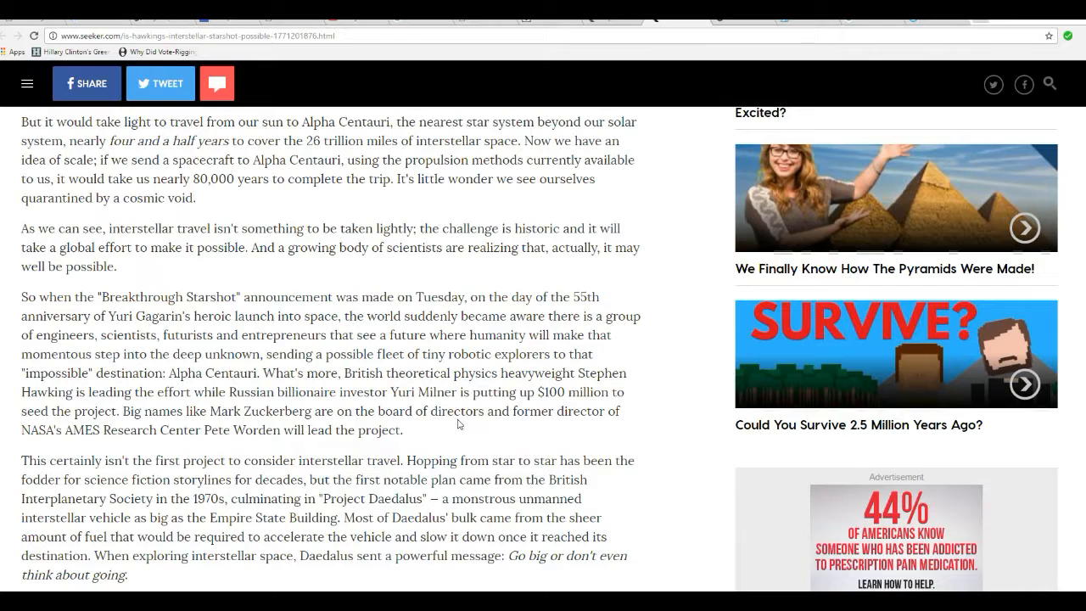
mouse_move(251, 387)
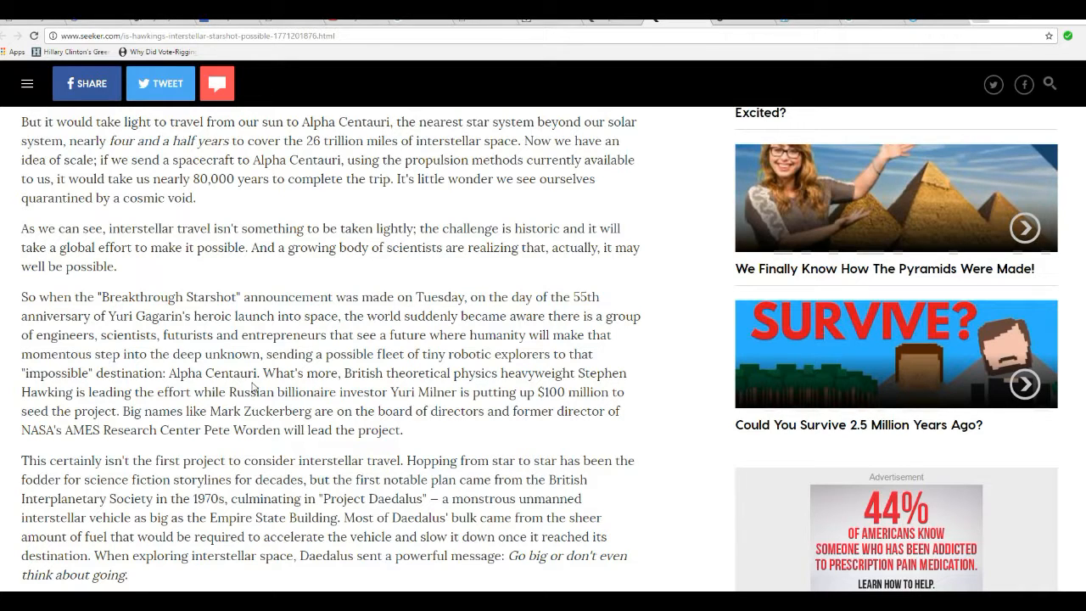
mouse_move(549, 495)
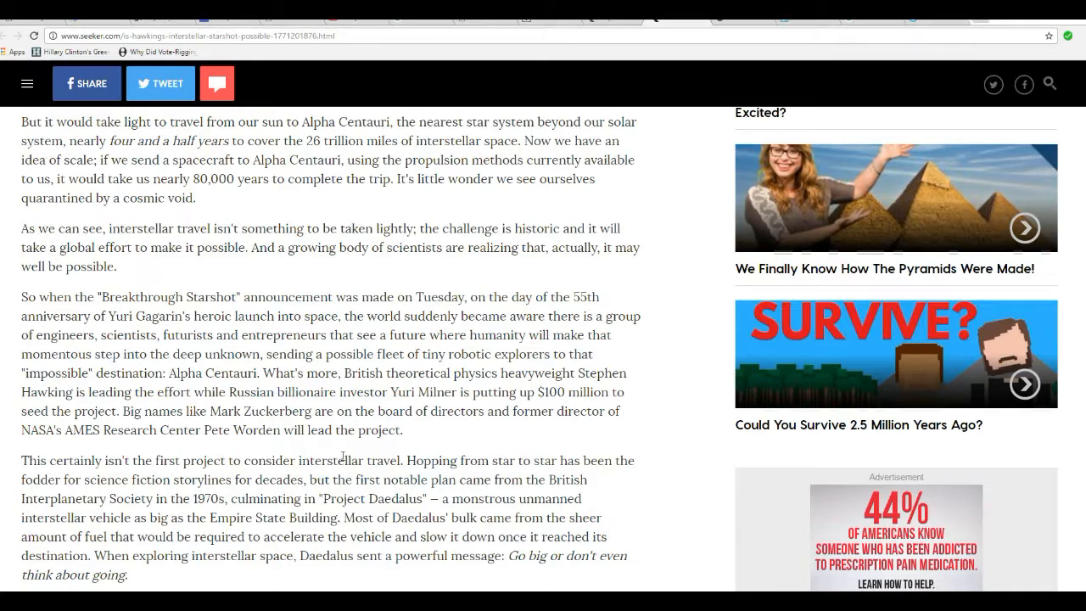
mouse_move(441, 478)
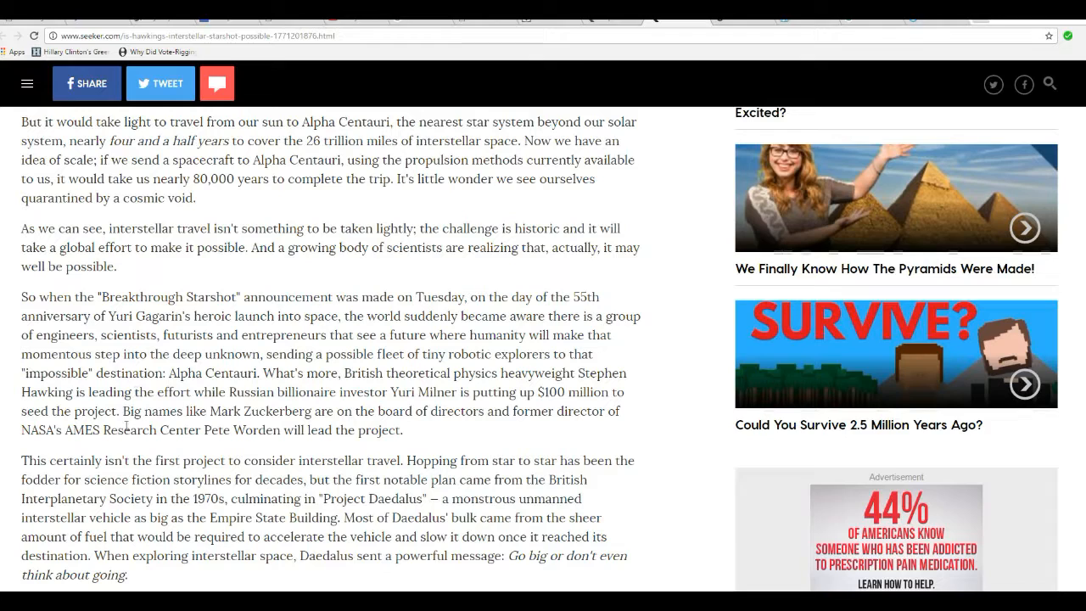
mouse_move(283, 426)
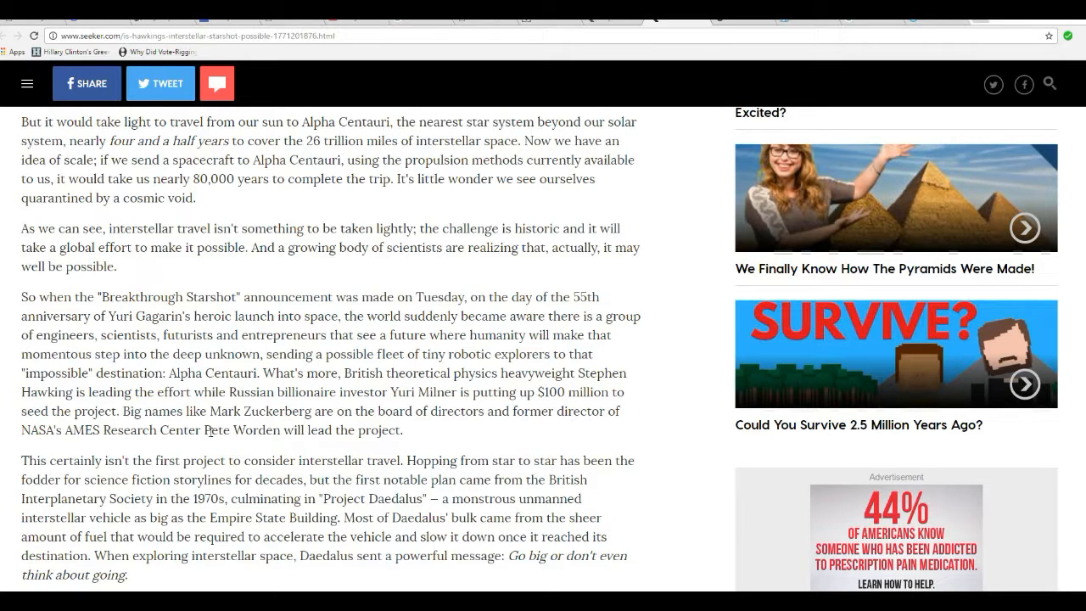
mouse_move(237, 448)
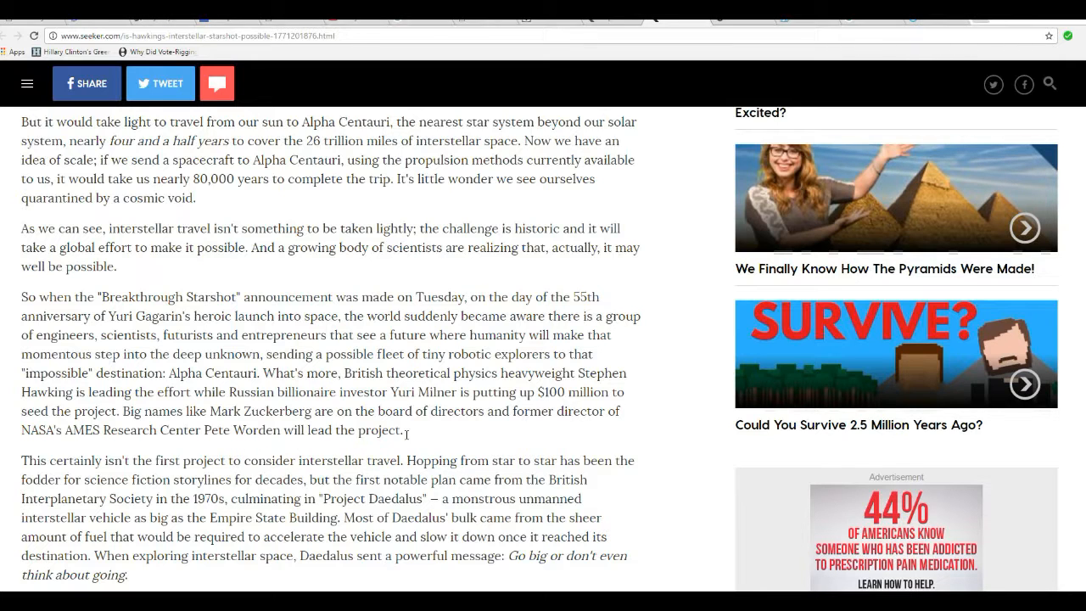
Scroll down to the paragraph on Daedalus's Cold War-era nuclear pulse propulsion.
scroll("down", 3)
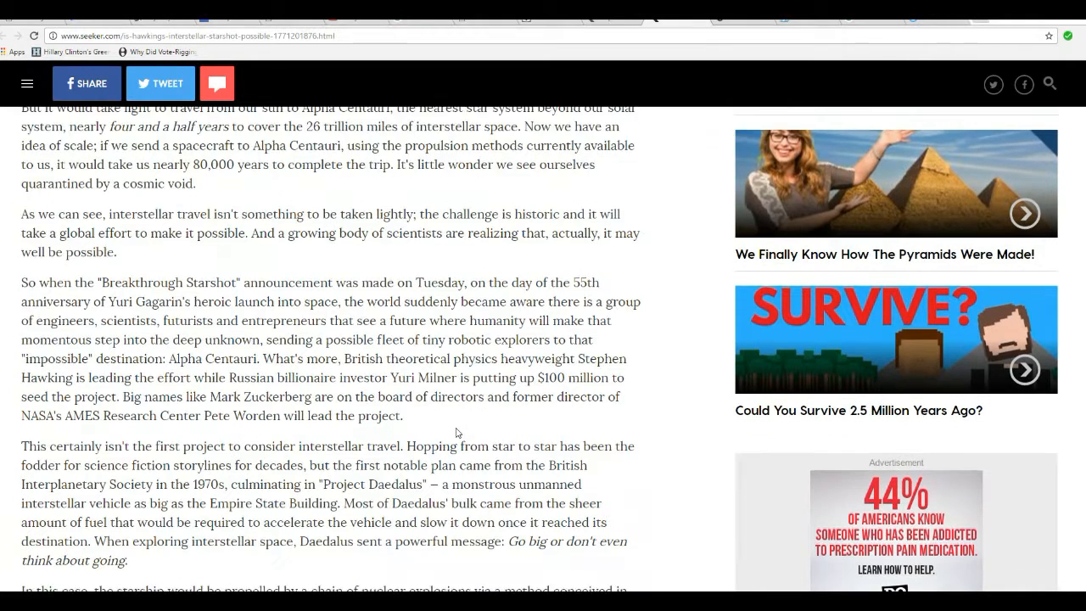
scroll("down", 3)
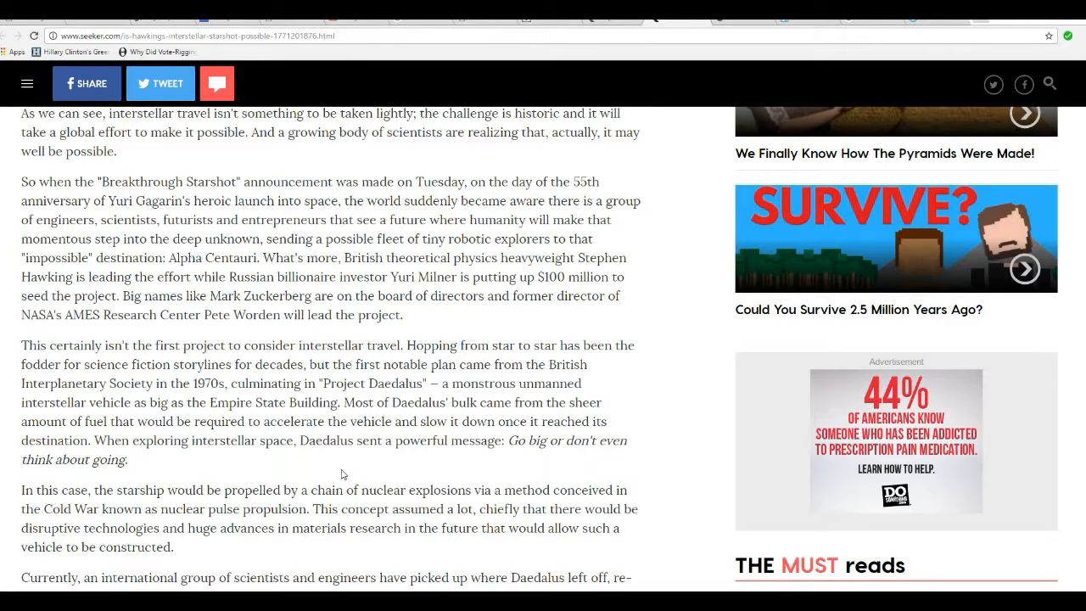
mouse_move(390, 434)
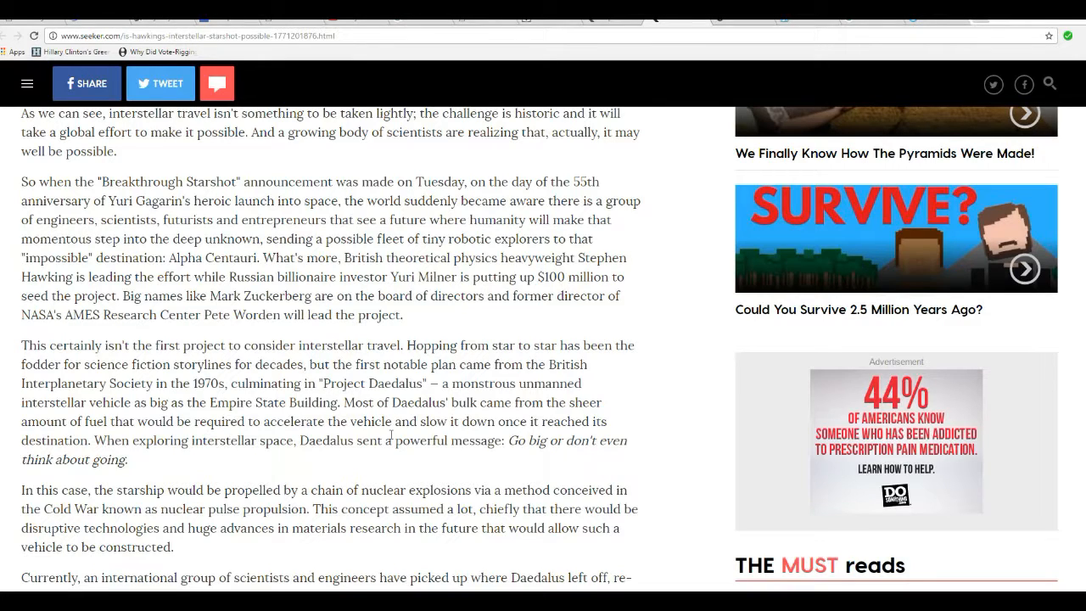
Scroll down to the paragraph on Icarus Interstellar's Project Icarus continuing Daedalus.
scroll("down", 3)
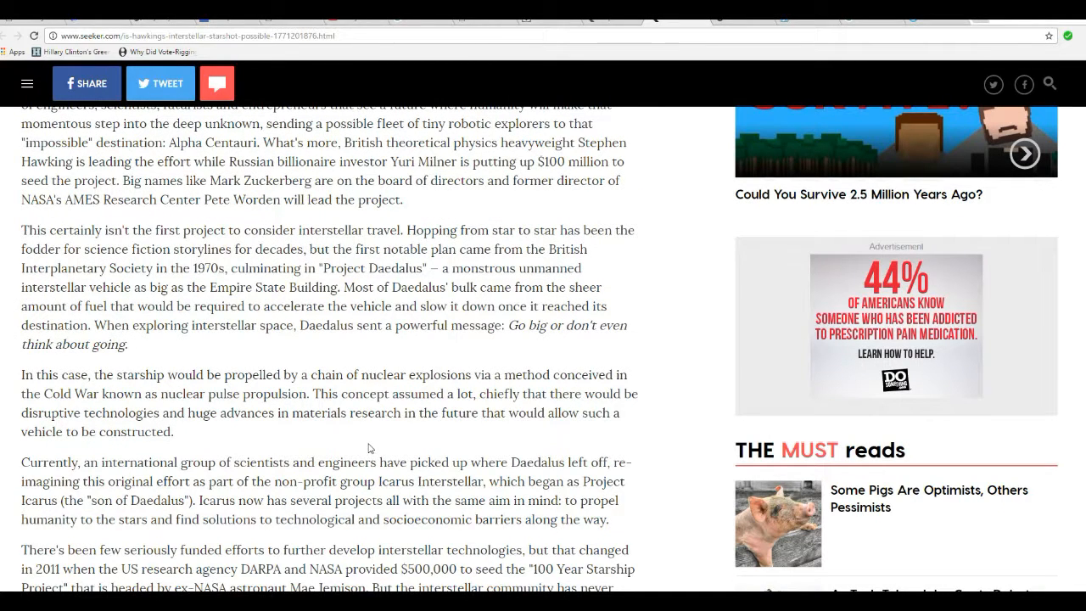
mouse_move(379, 446)
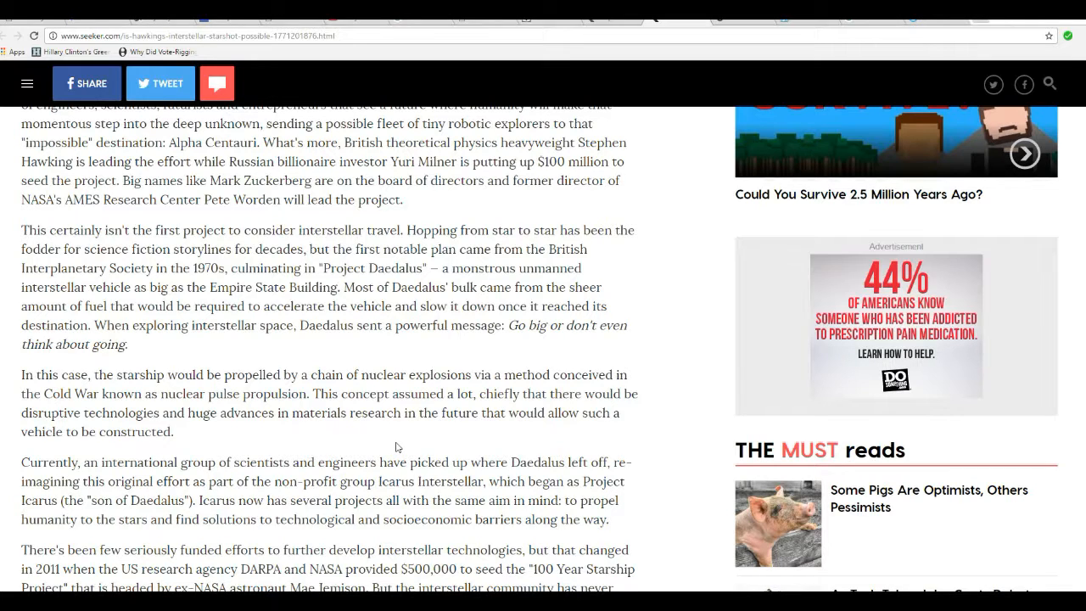
mouse_move(347, 441)
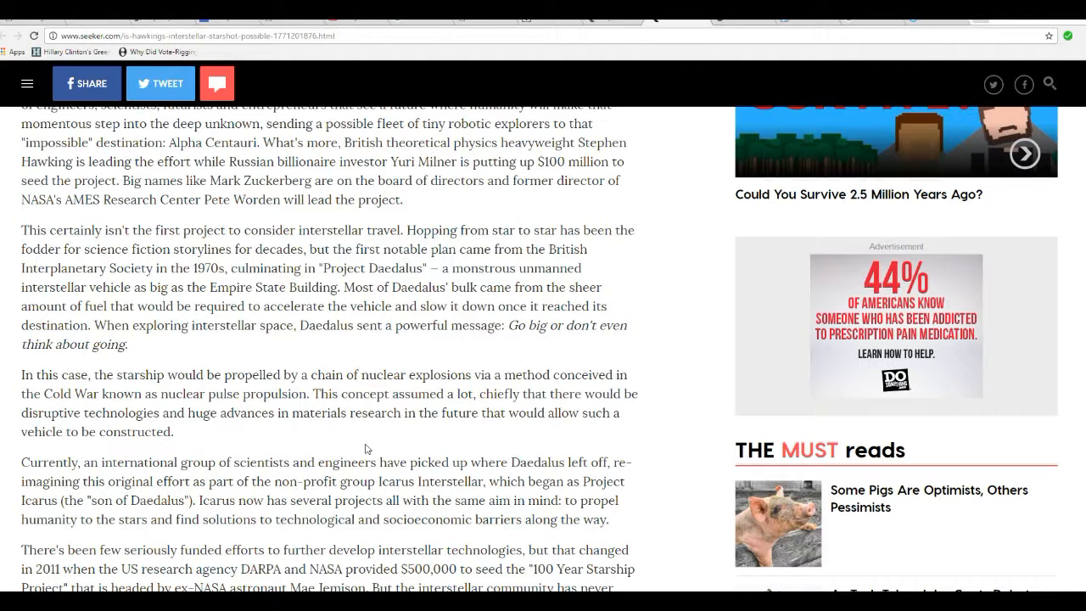
mouse_move(285, 434)
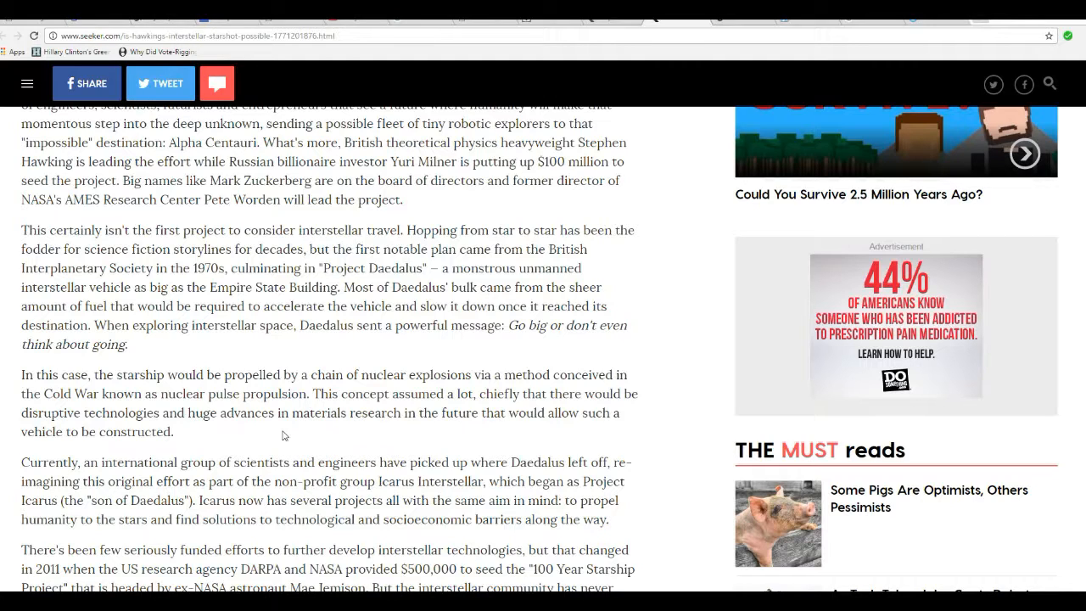
Scroll back up to the paragraph calling interstellar travel historic and a global effort.
scroll("up", 3)
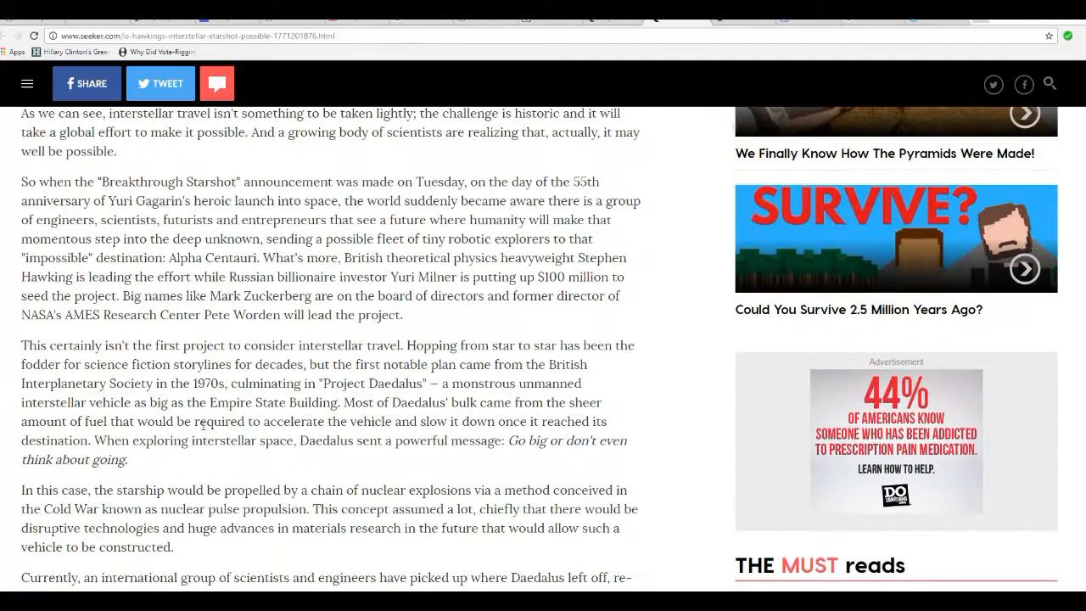